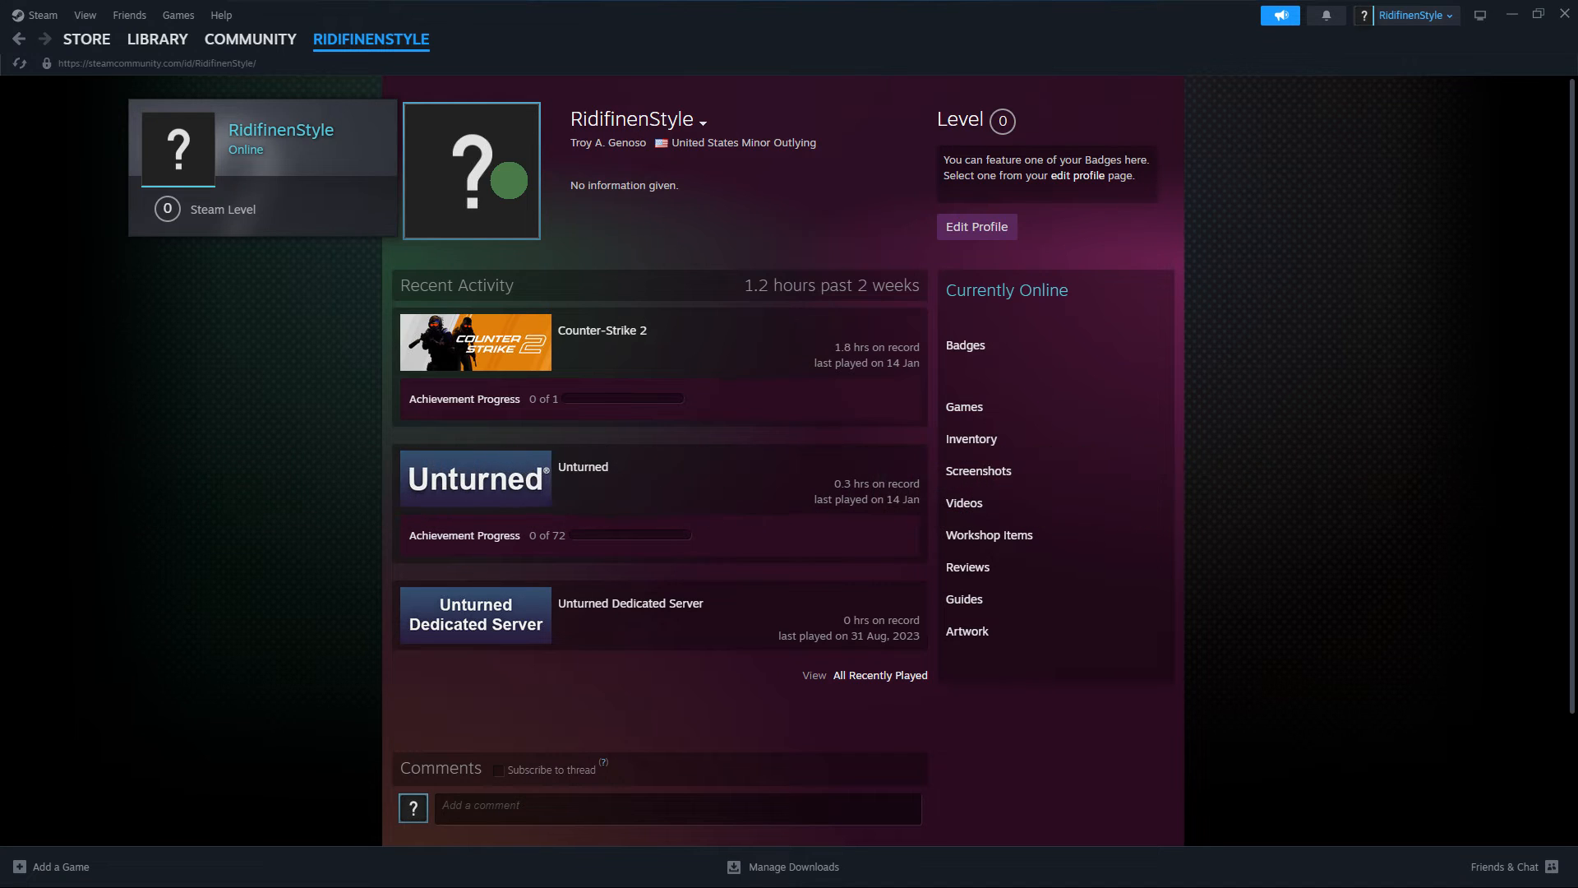
- Go to the Counter-Strike 2 game page from the profile's Recent Activity list
click(158, 38)
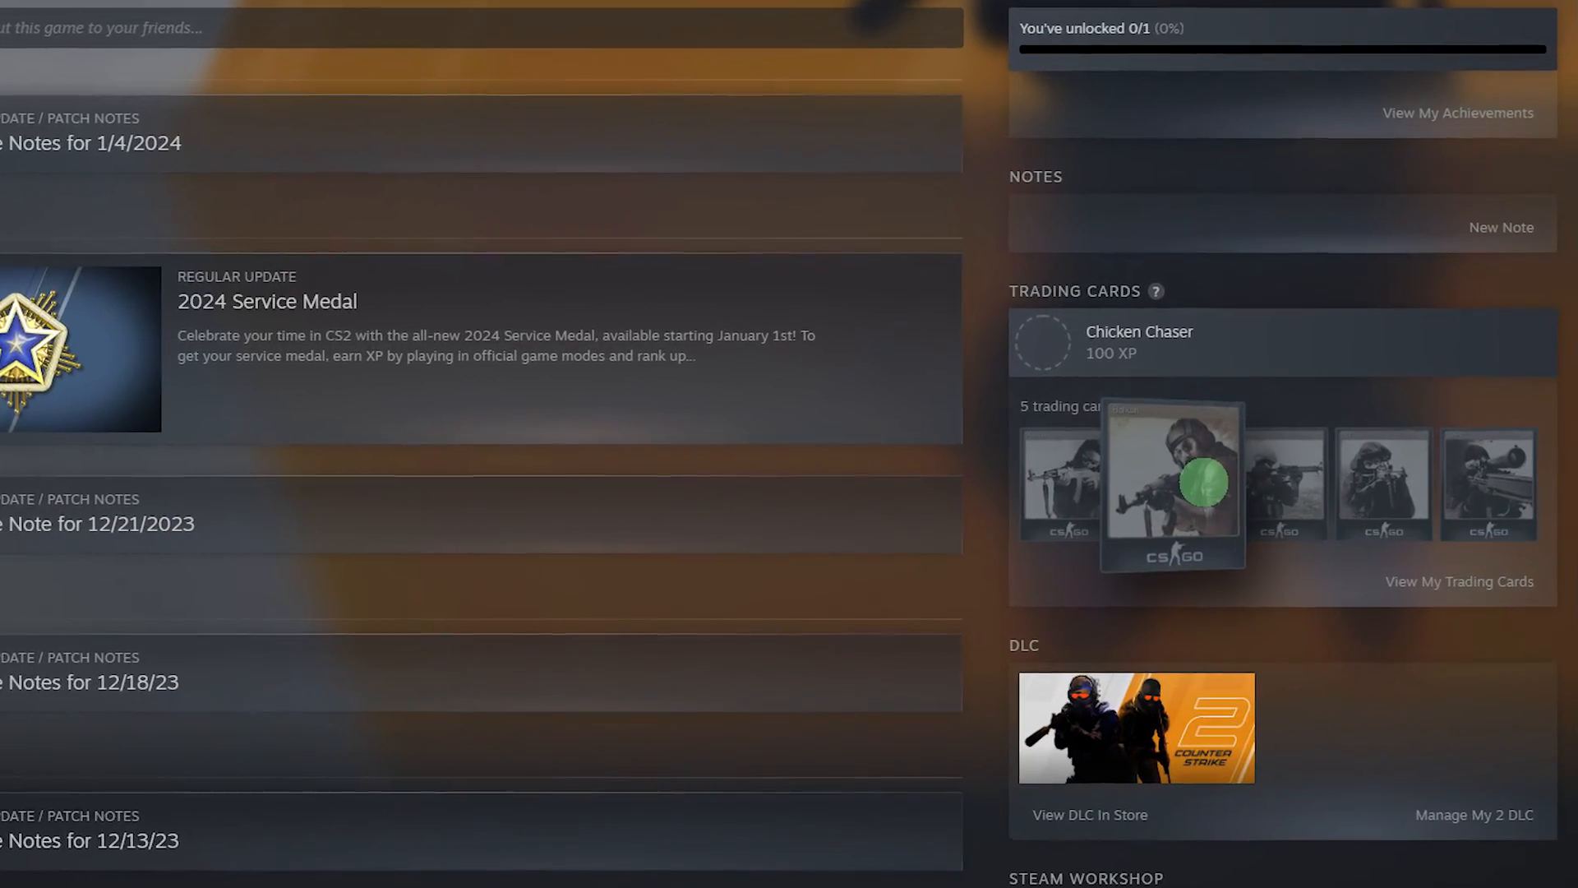
- Scroll the Counter-Strike 2 page to the Trading Cards panel: 5 cards toward the 100 XP Chicken Chaser badge
scroll(down, 3)
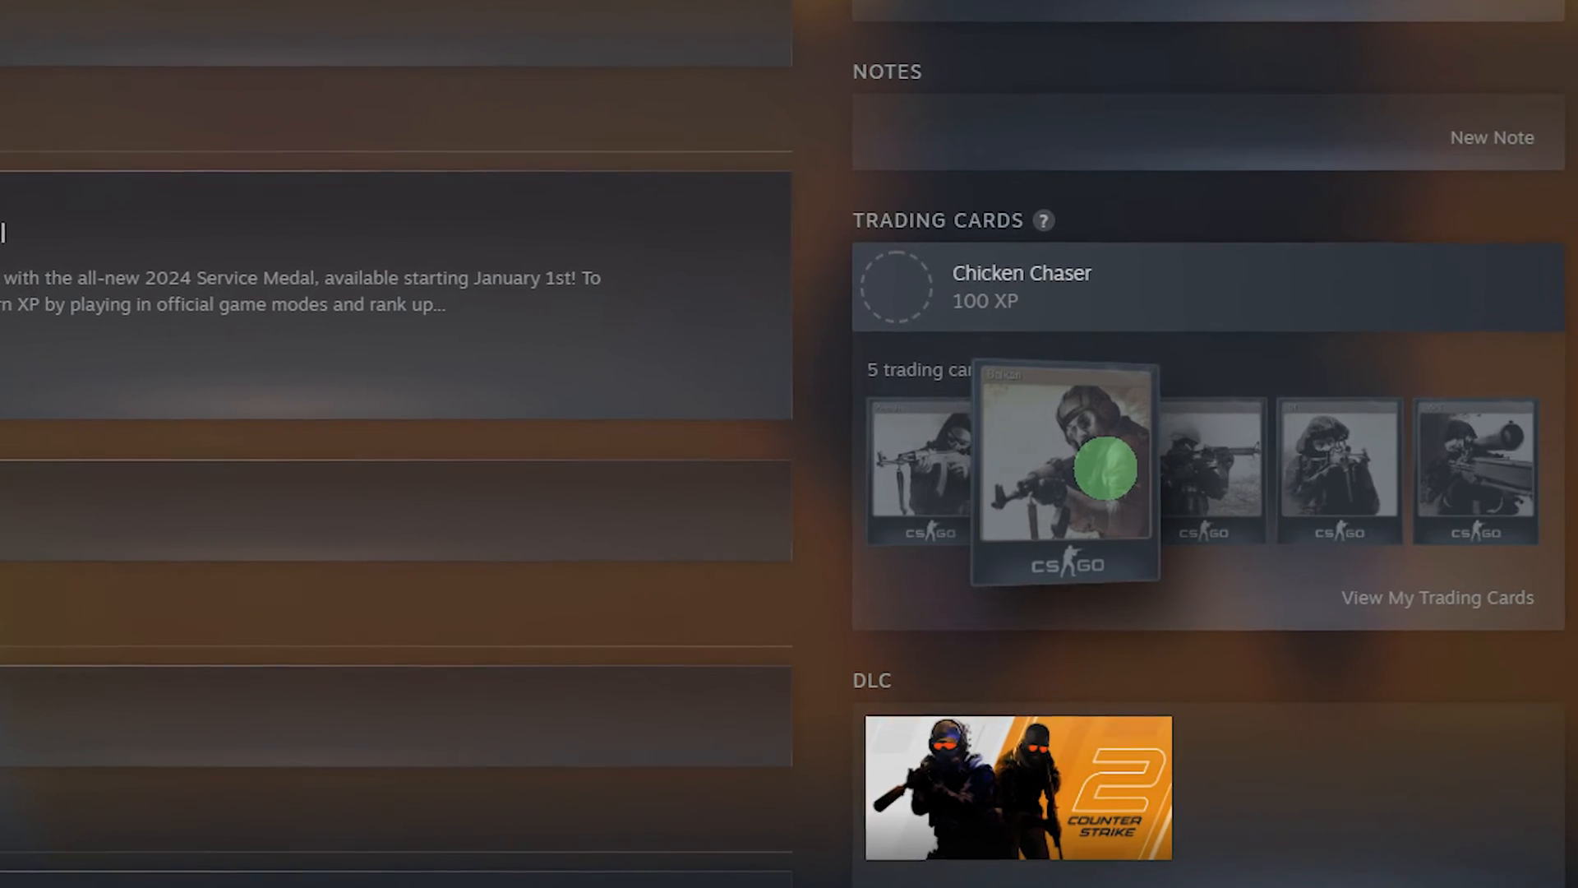
scroll(down, 3)
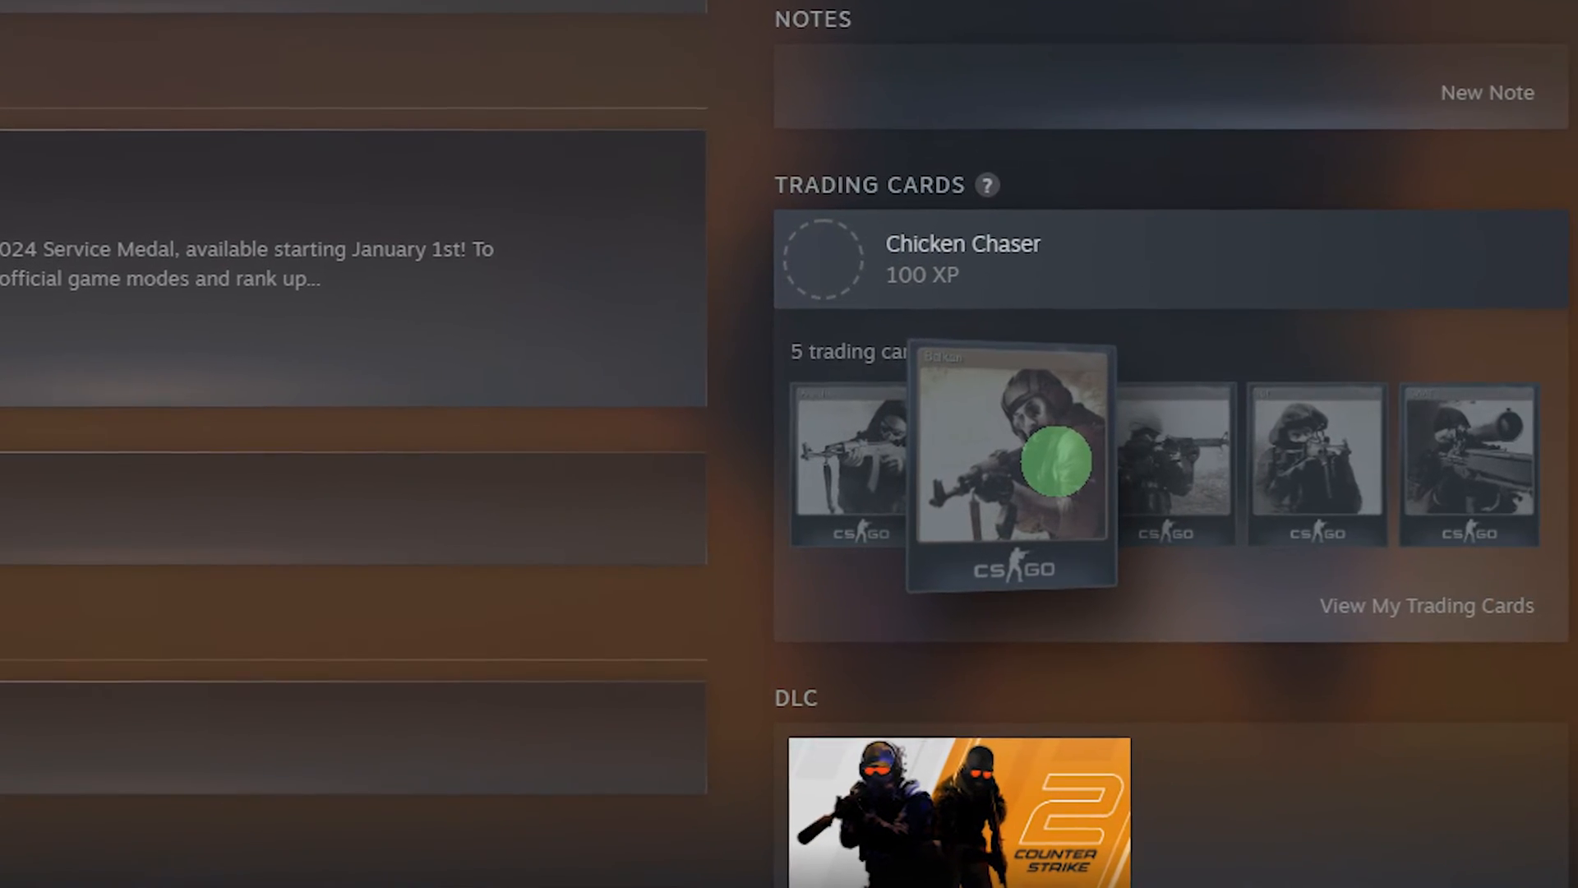
scroll(down, 3)
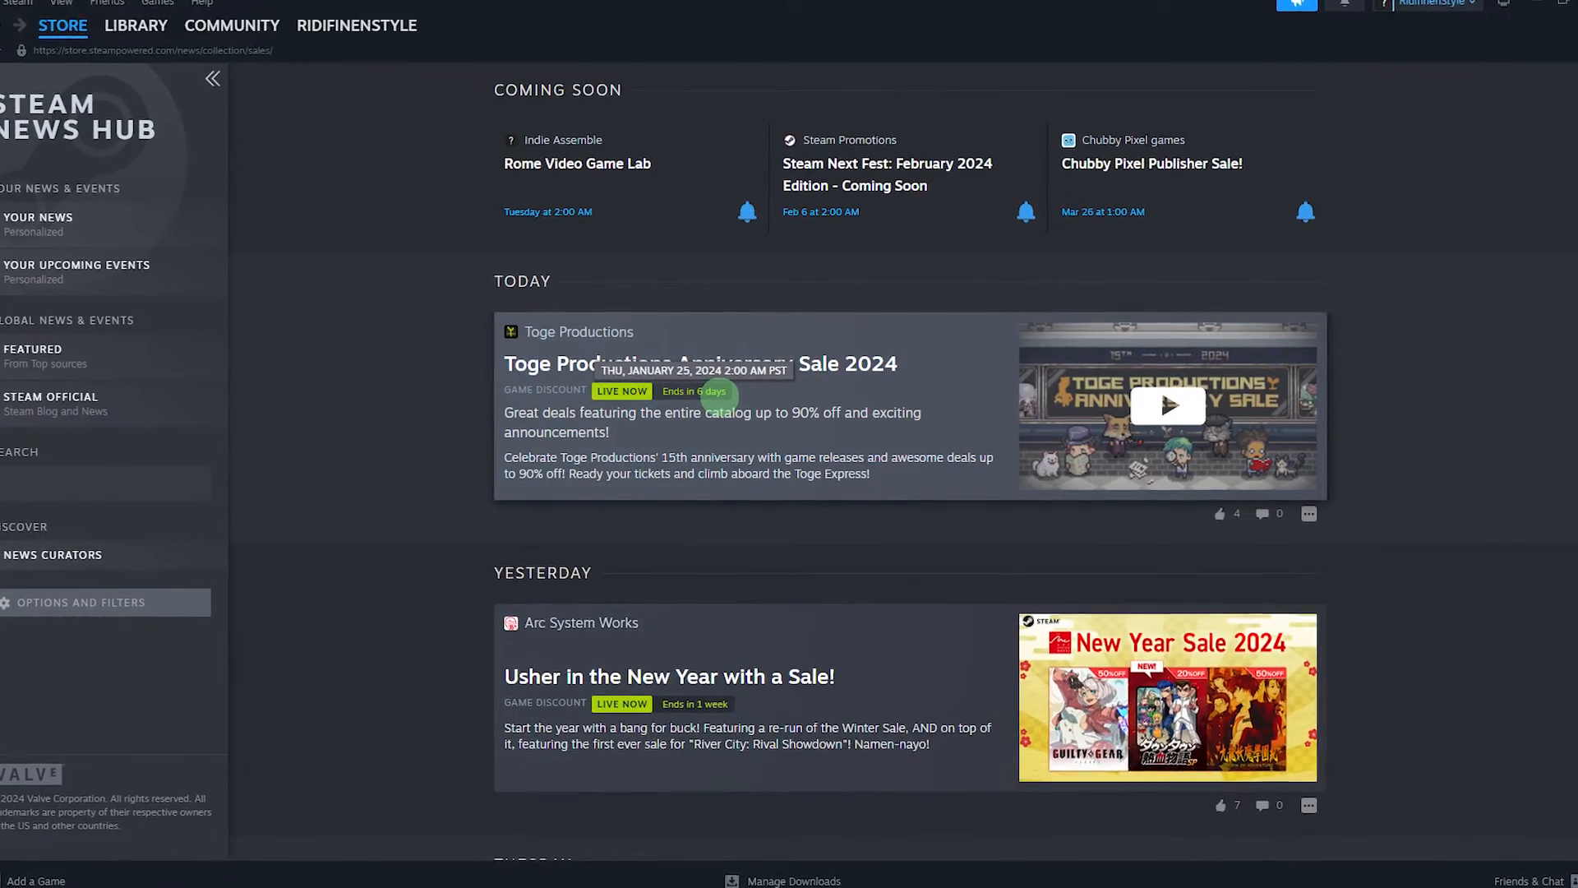
- Scroll the News Hub through Coming Soon, Today and Yesterday sale events like Toge Productions Anniversary Sale 2024
scroll(down, 3)
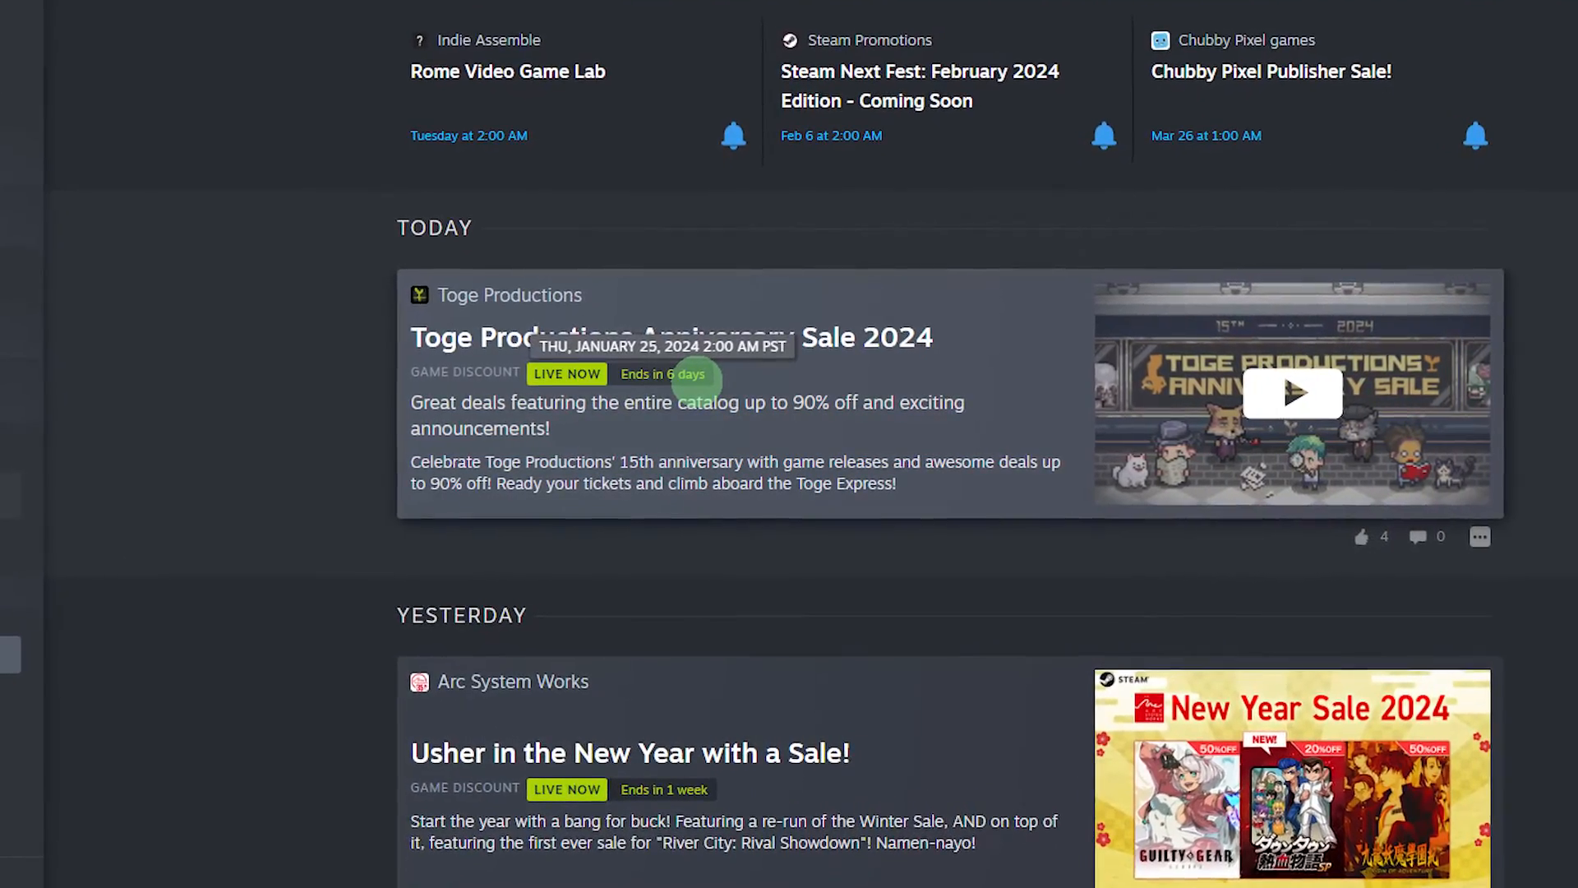
scroll(down, 3)
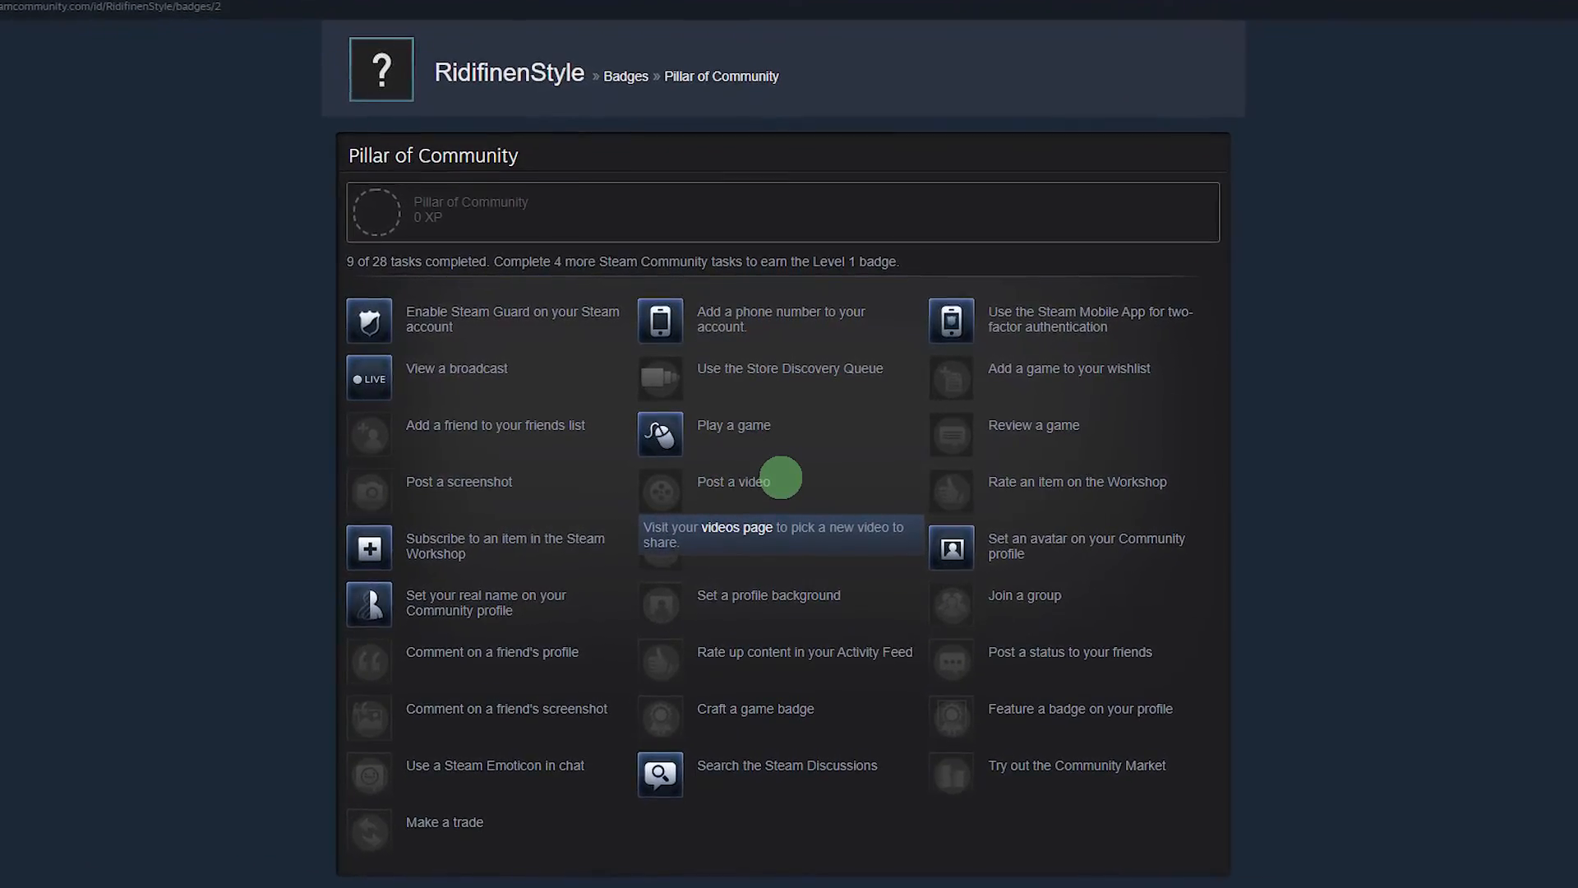
- Scroll the Pillar of Community task list (9 of 28 done) down to the Post a video hint
scroll(down, 3)
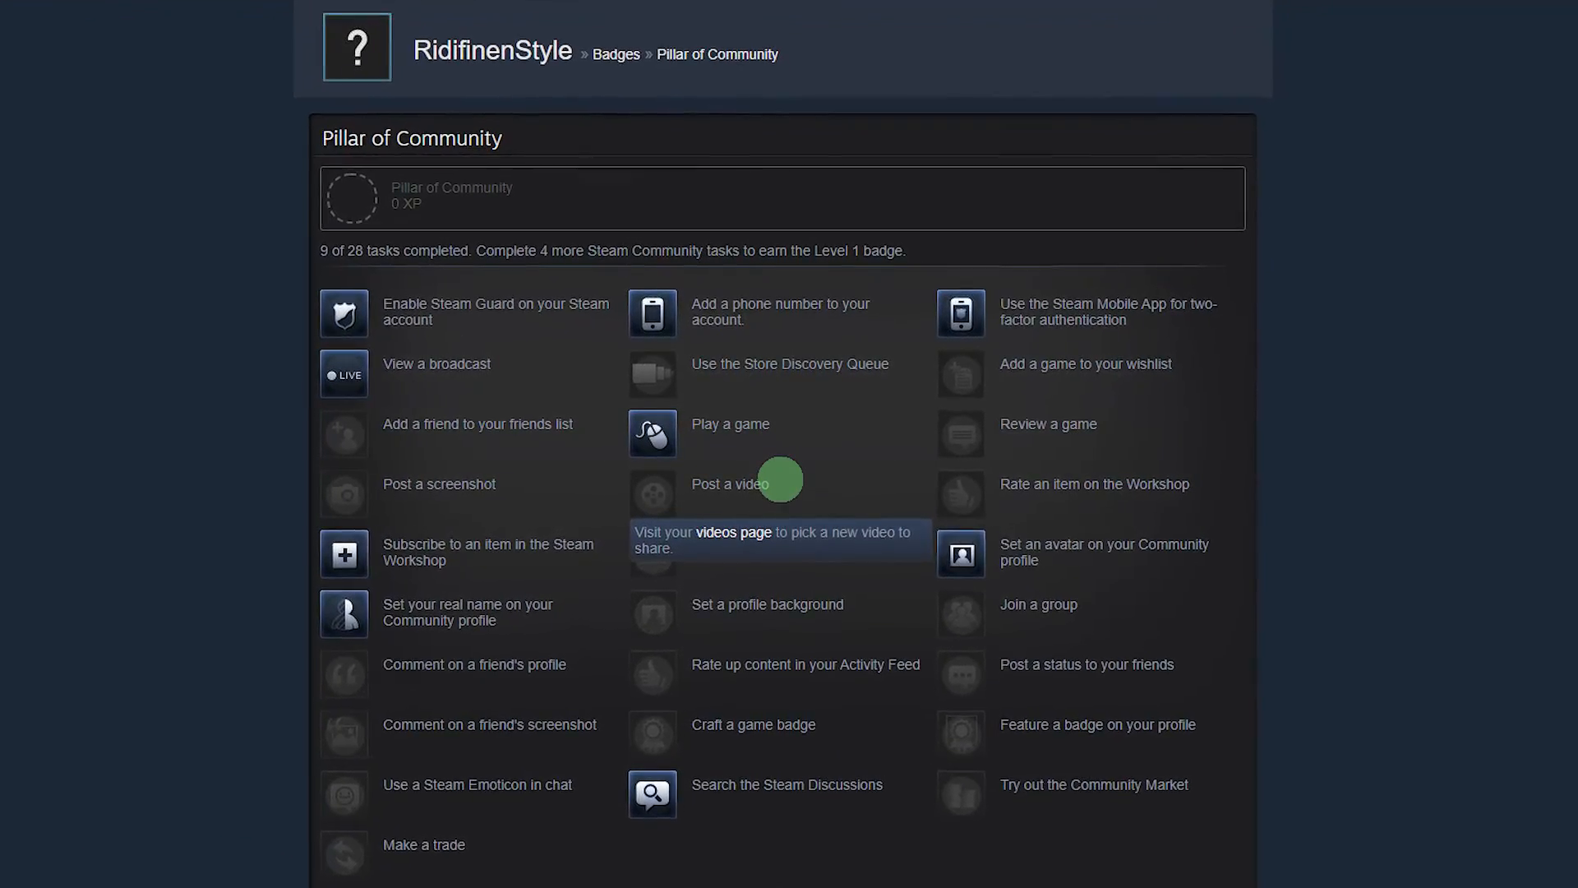
scroll(down, 3)
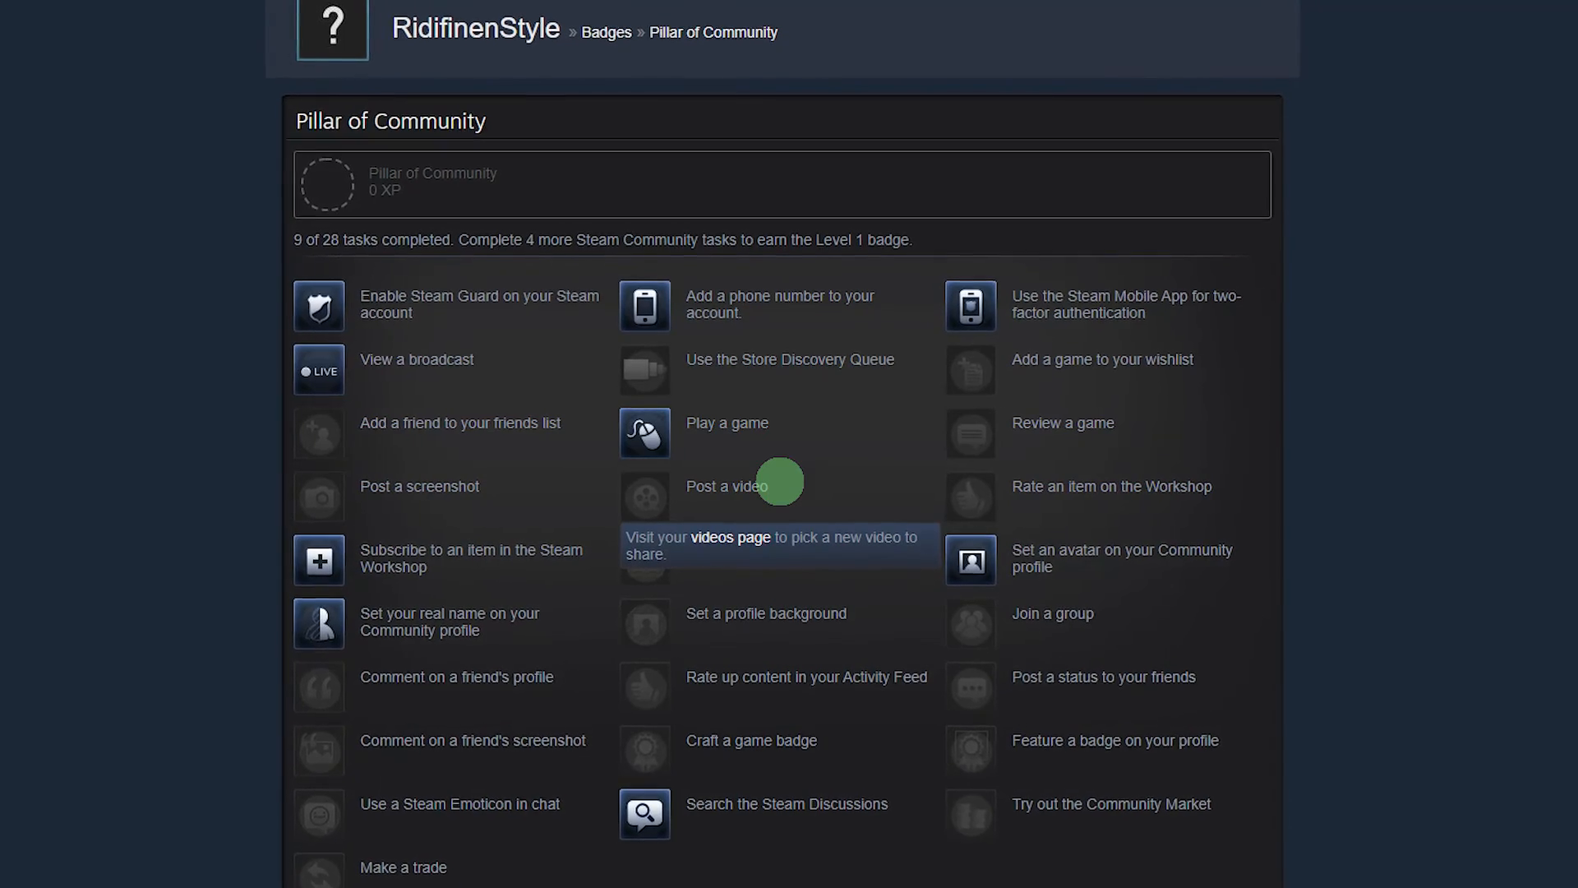